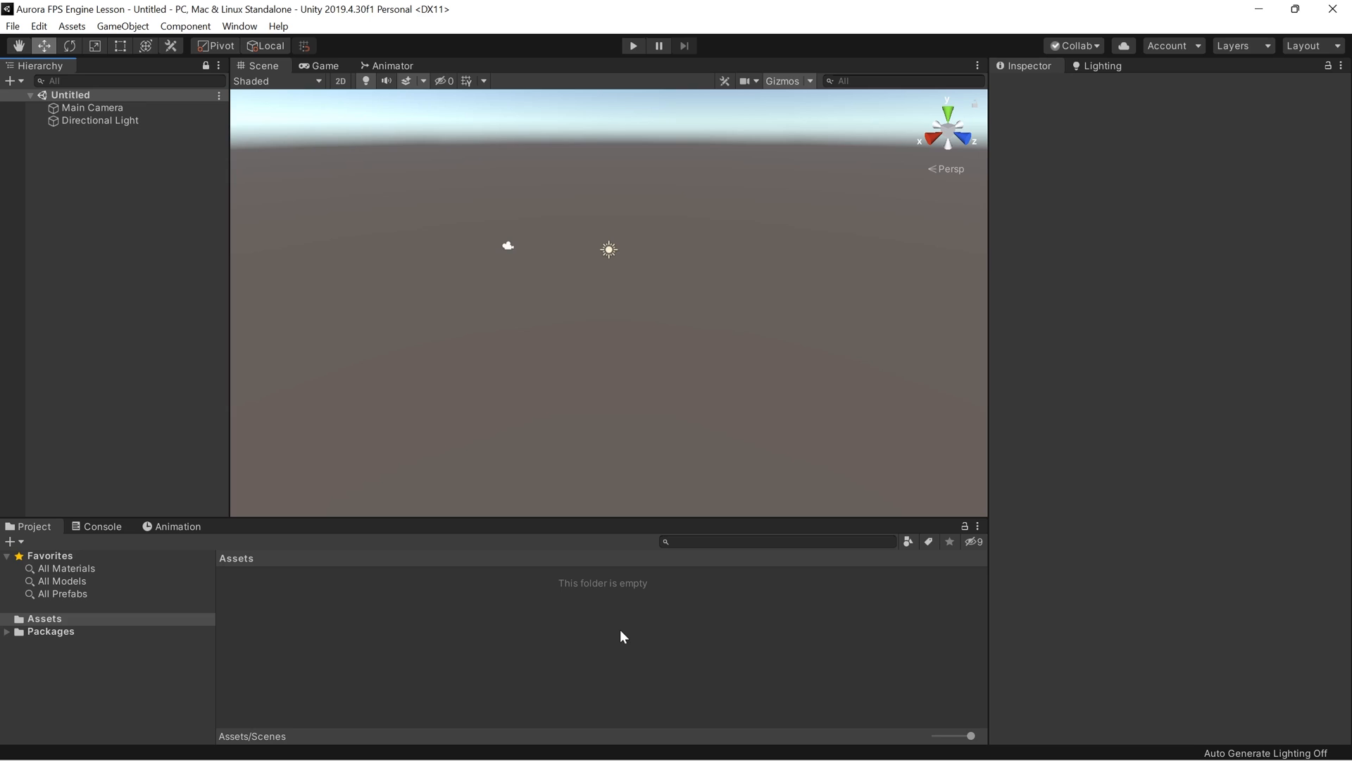
mouse_move(427, 376)
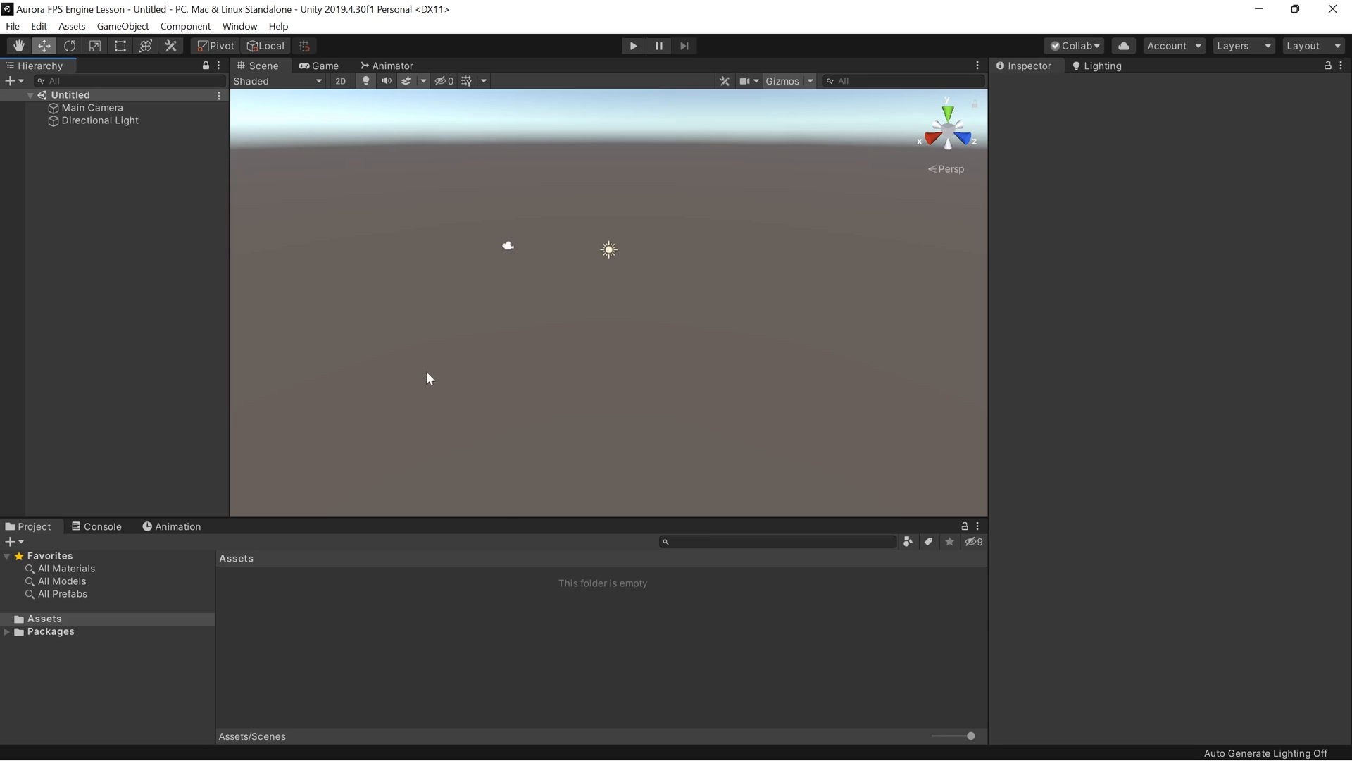
Step: Open the Package Manager from the Window menu and expand its package-source dropdown
click(239, 26)
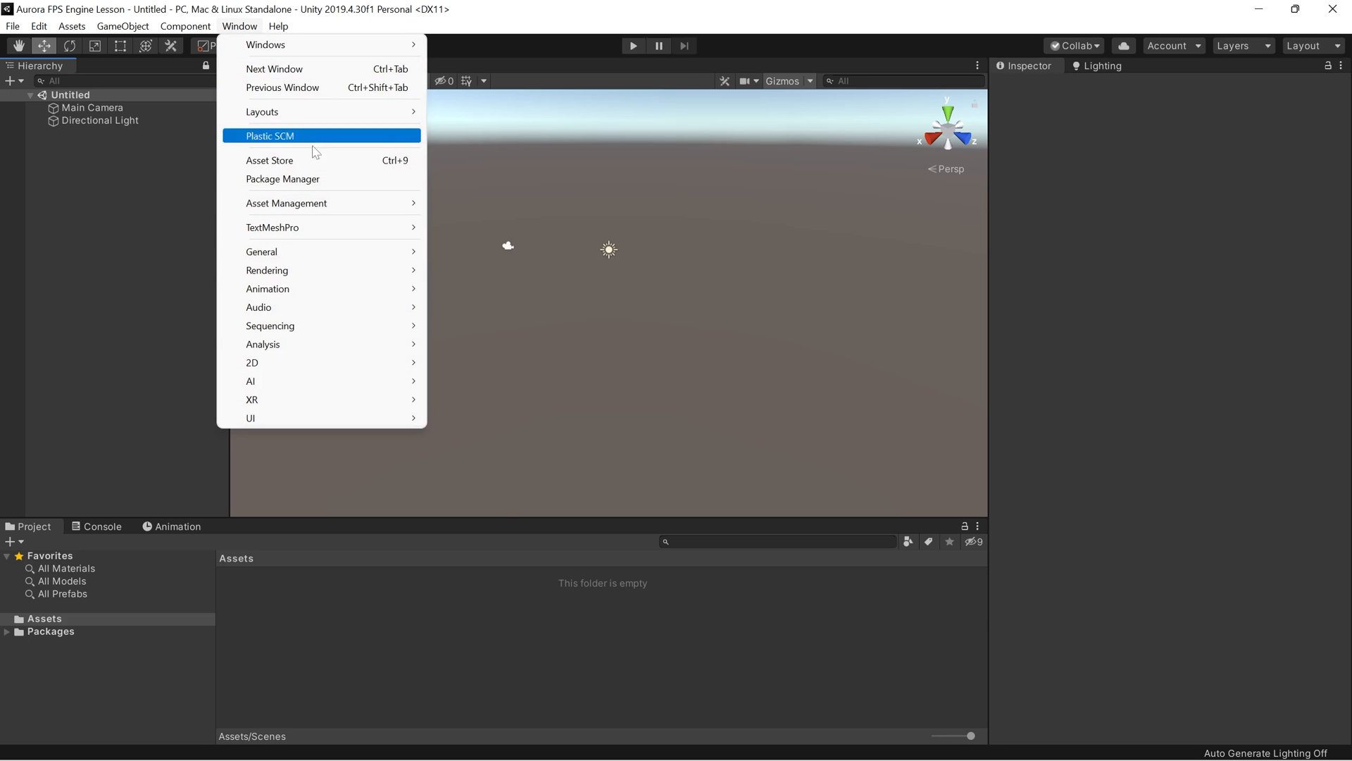
click(282, 179)
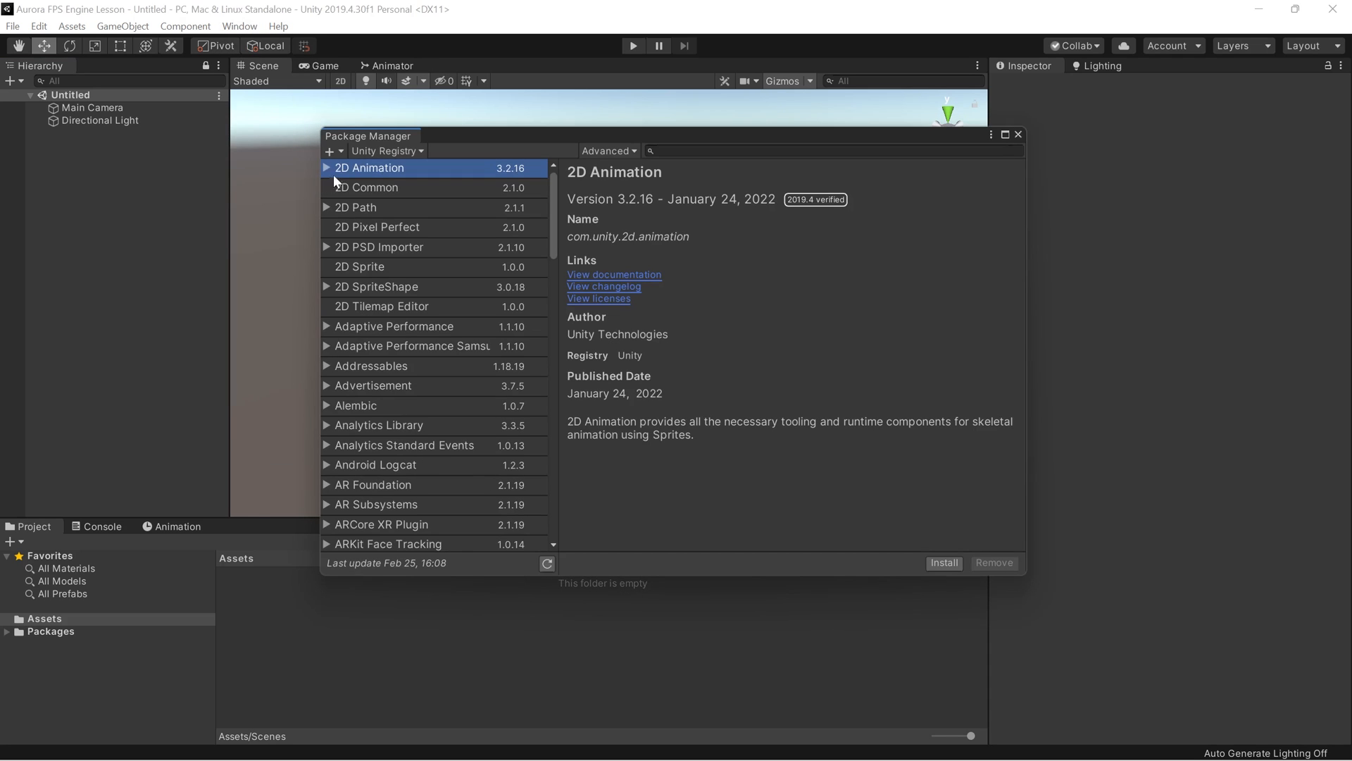
click(384, 150)
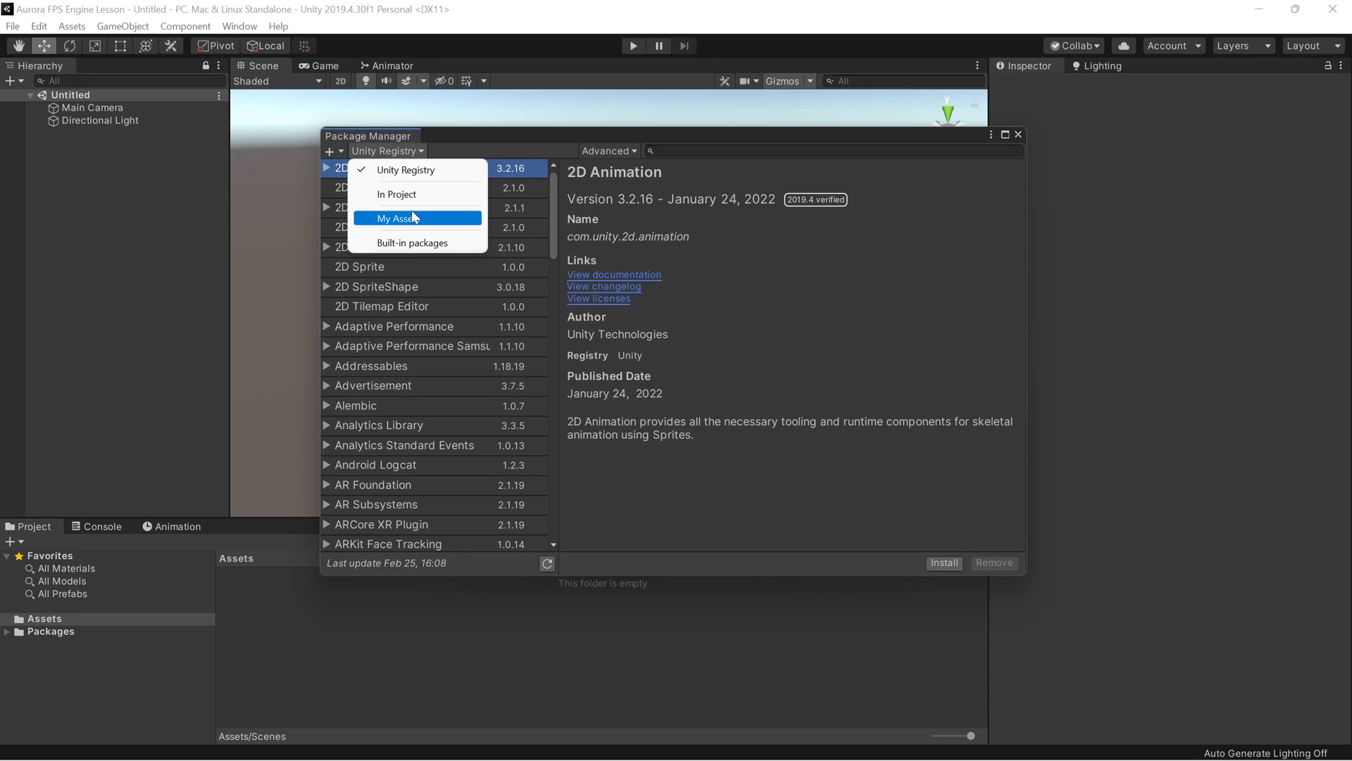
Step: Search My Assets for 'Aurora FPS Engine' and start importing that package
click(396, 217)
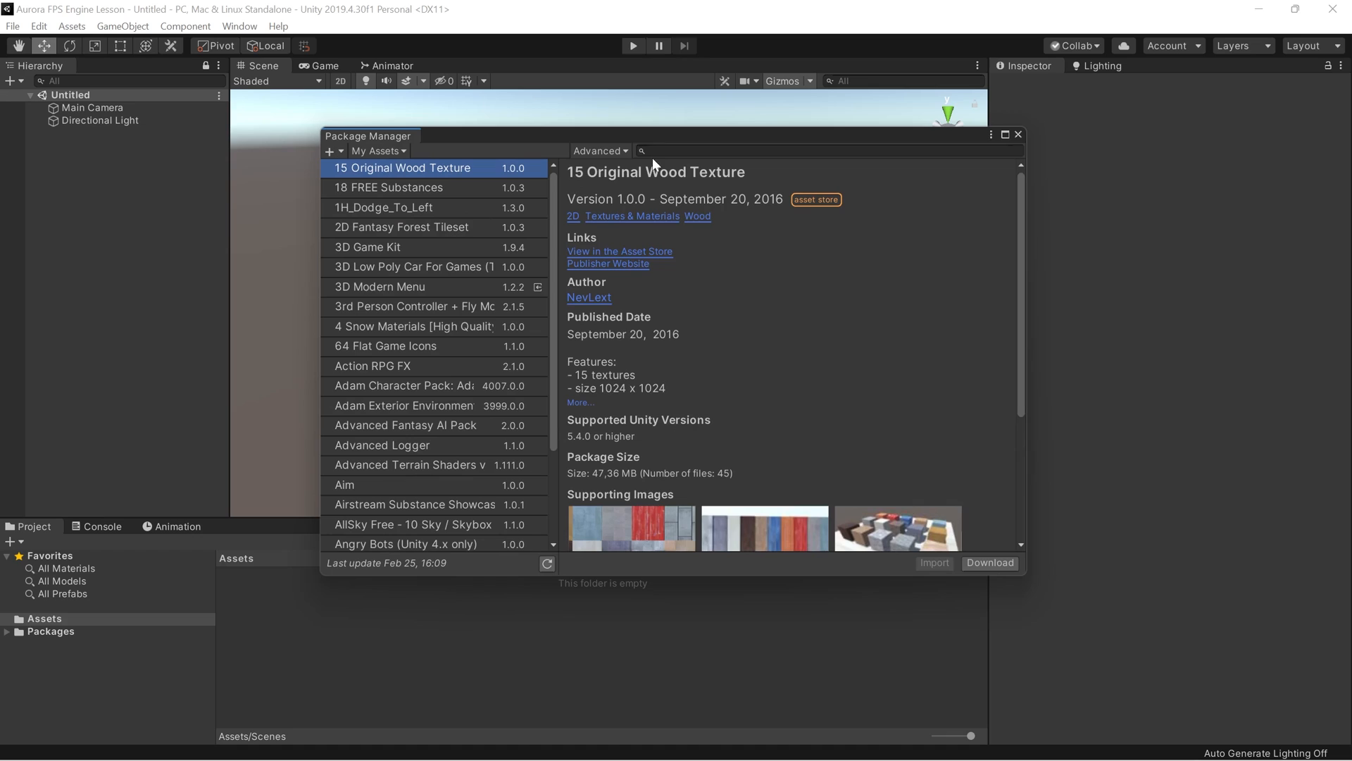
text(A)
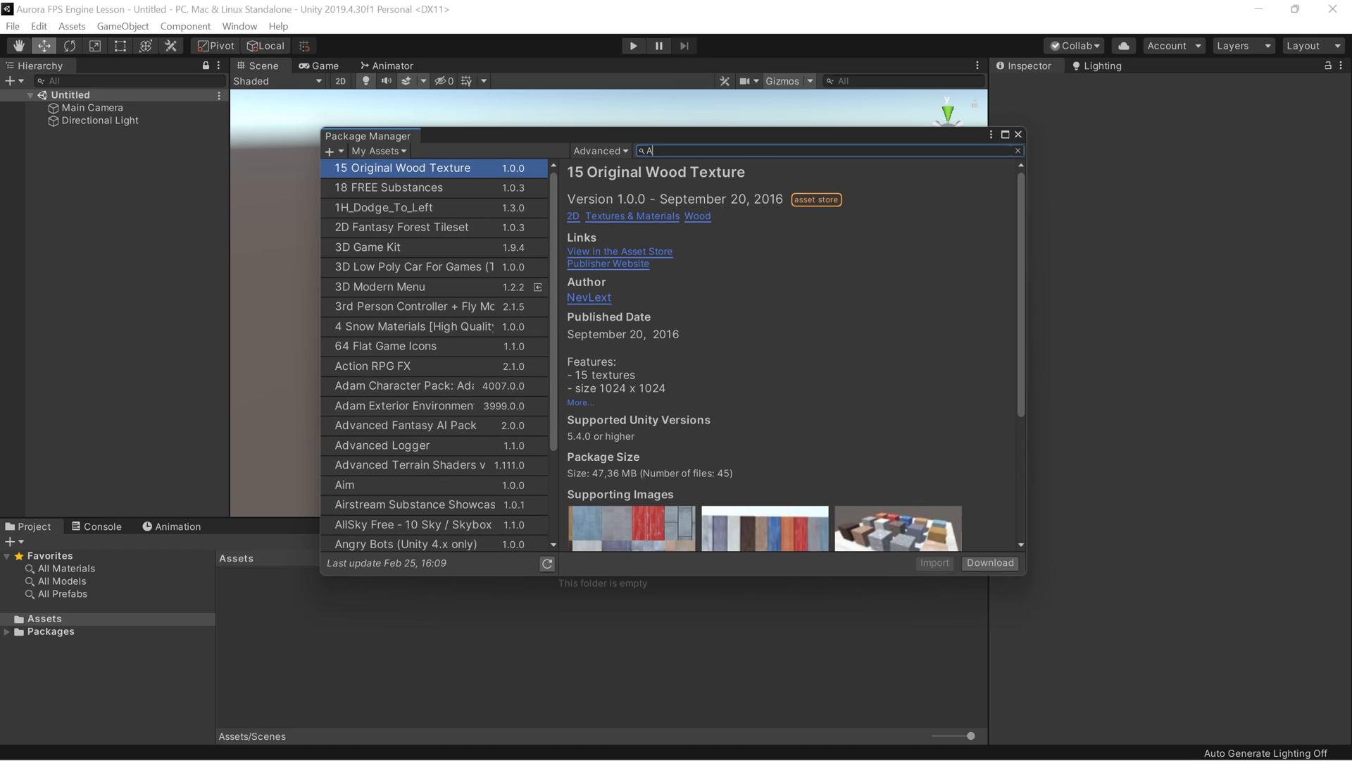
text(urora FPS)
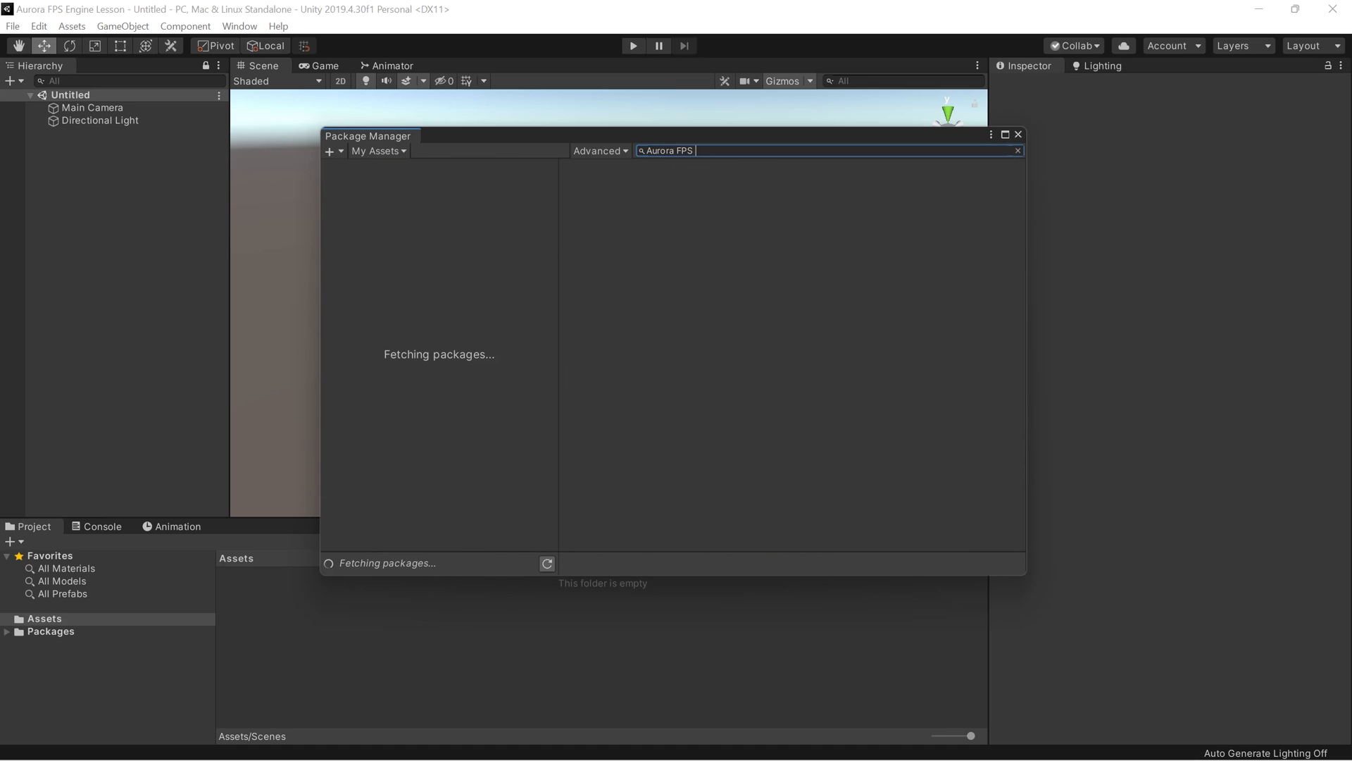
text(Engine)
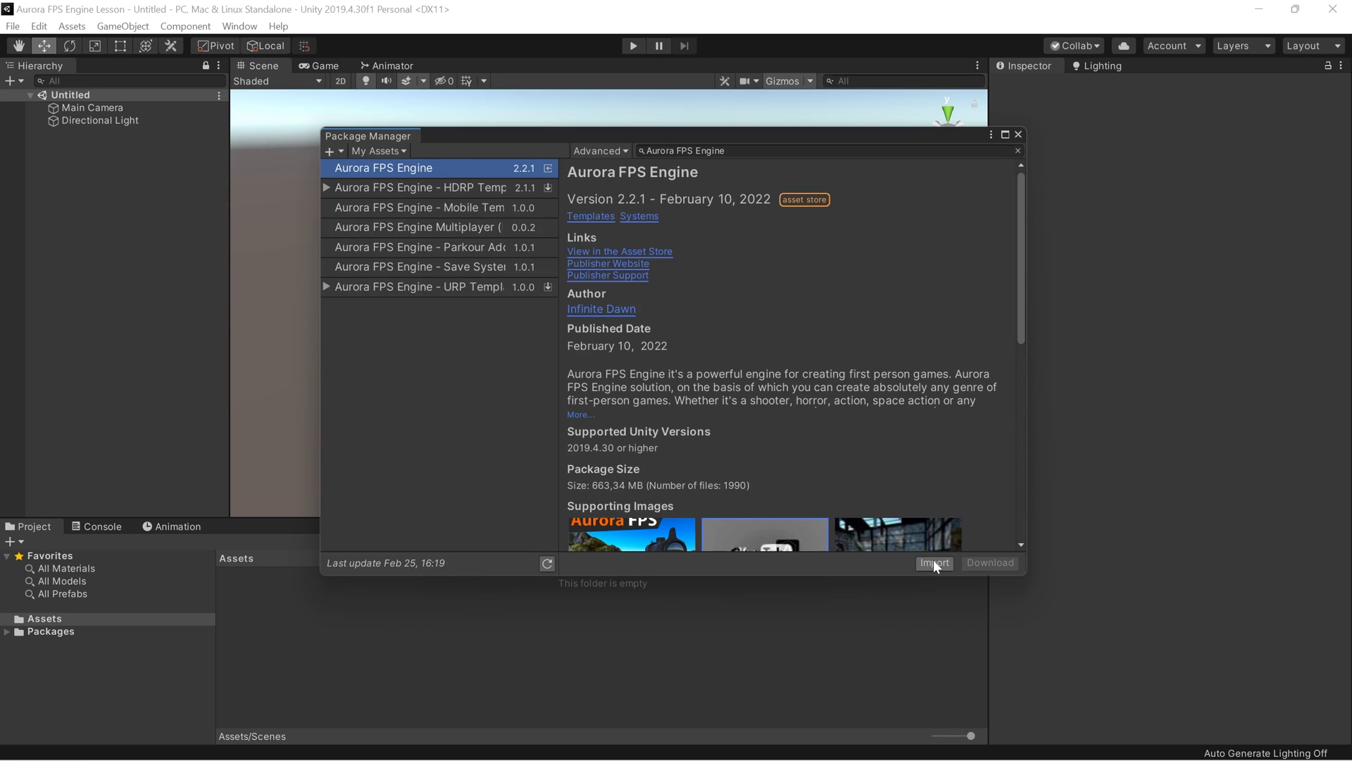
click(934, 563)
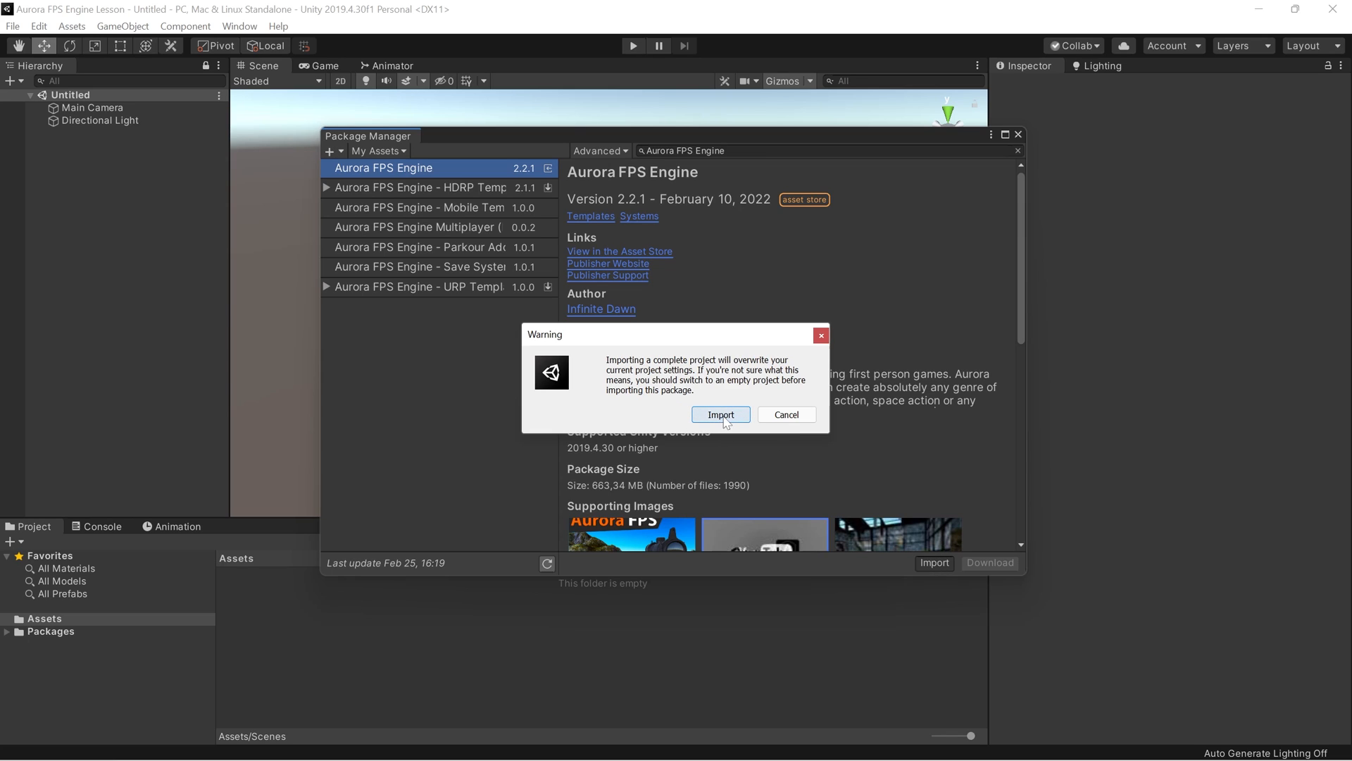
Step: Accept the project-settings overwrite warning and install the package's required dependencies
click(721, 414)
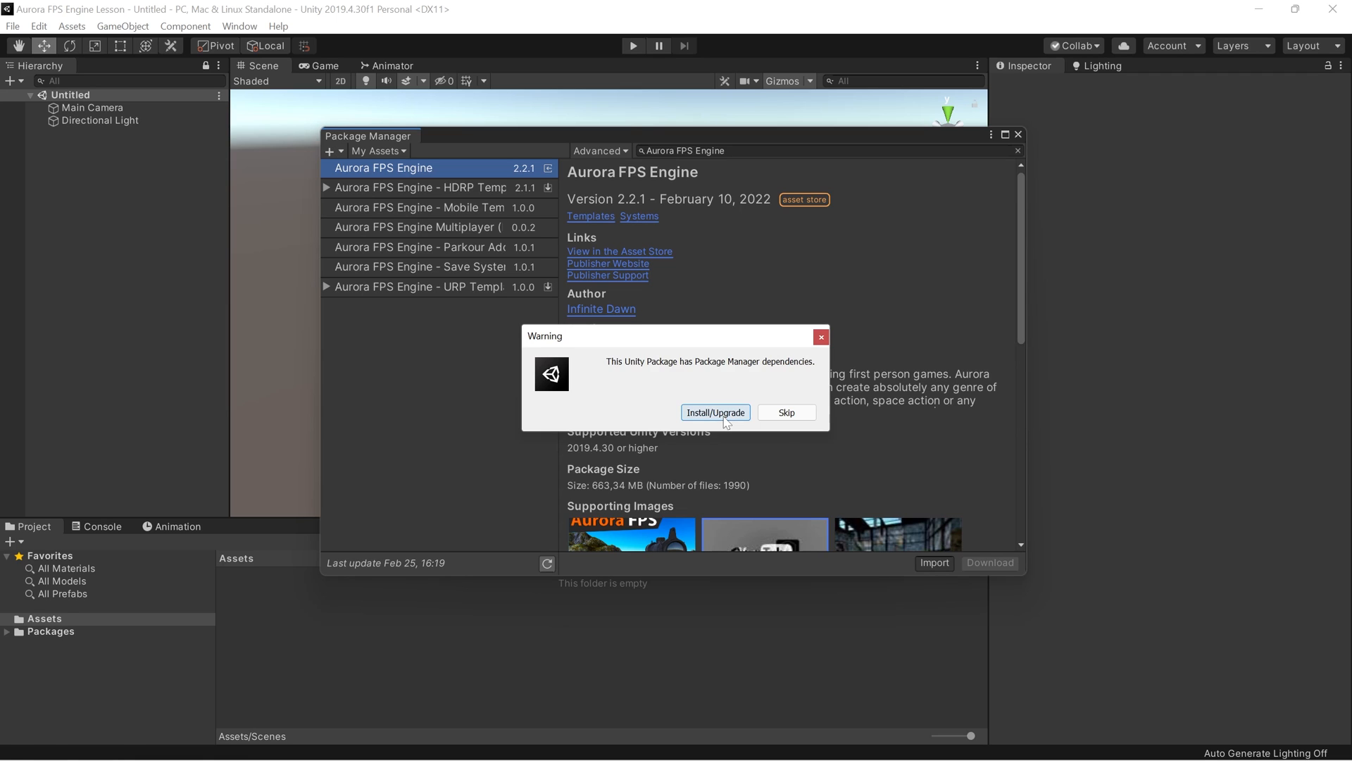
click(715, 412)
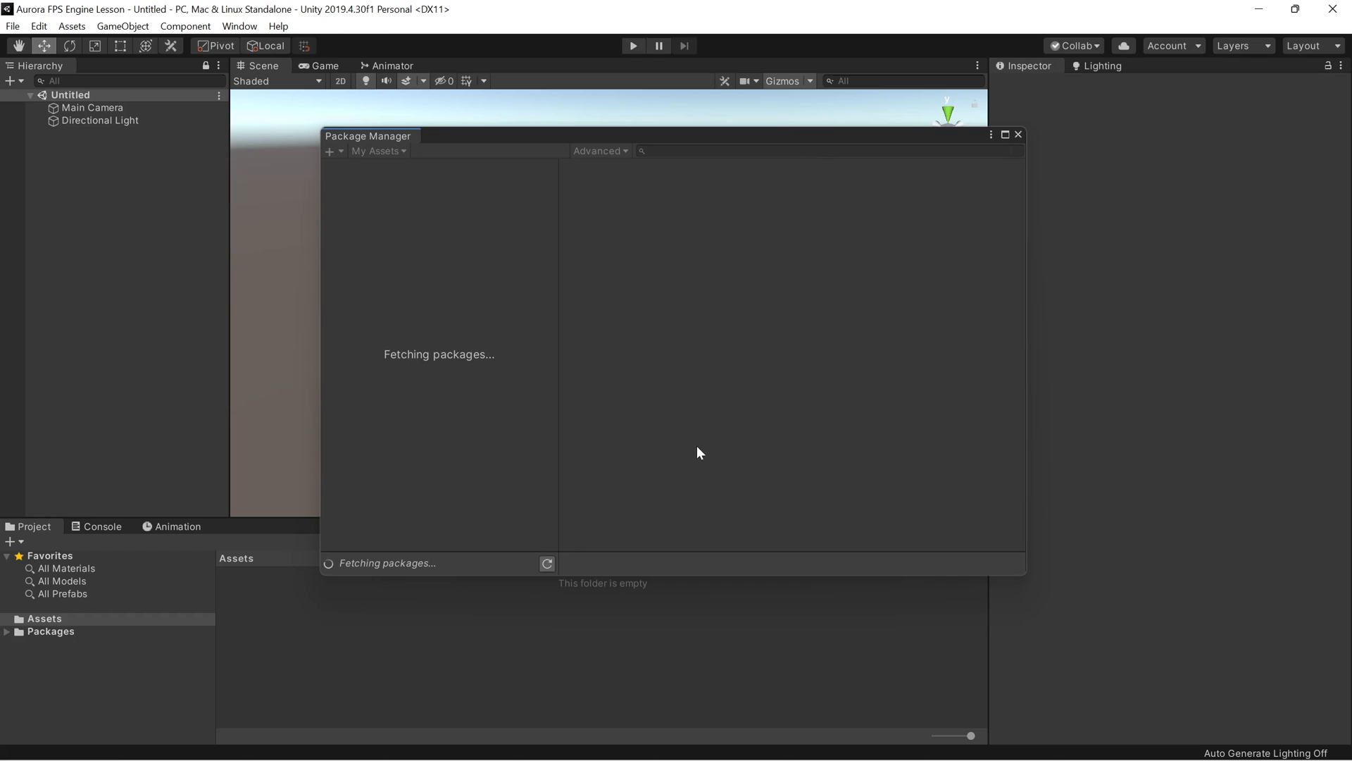
mouse_move(699, 449)
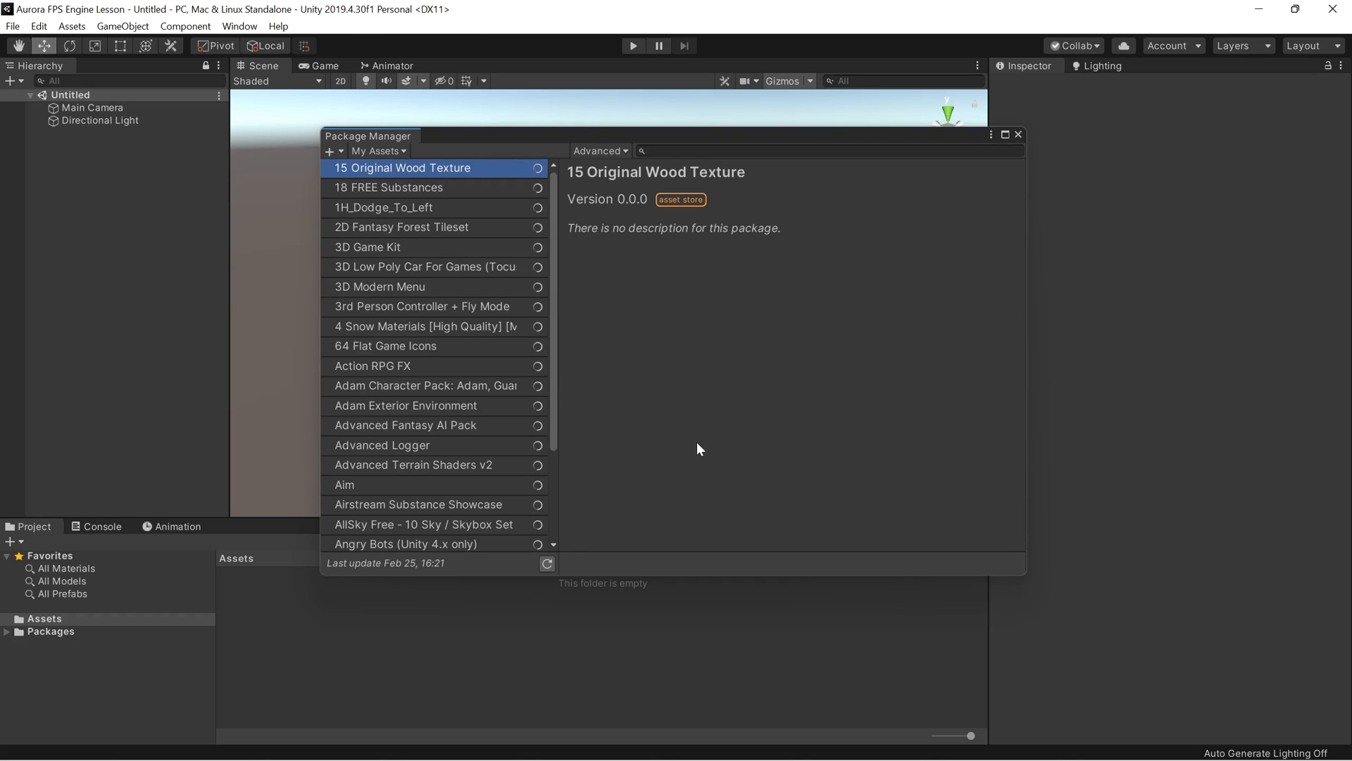
Step: Re-search 'Aurora FPS', import again and confirm both the overwrite and dependency prompts
text(Aurora FPS)
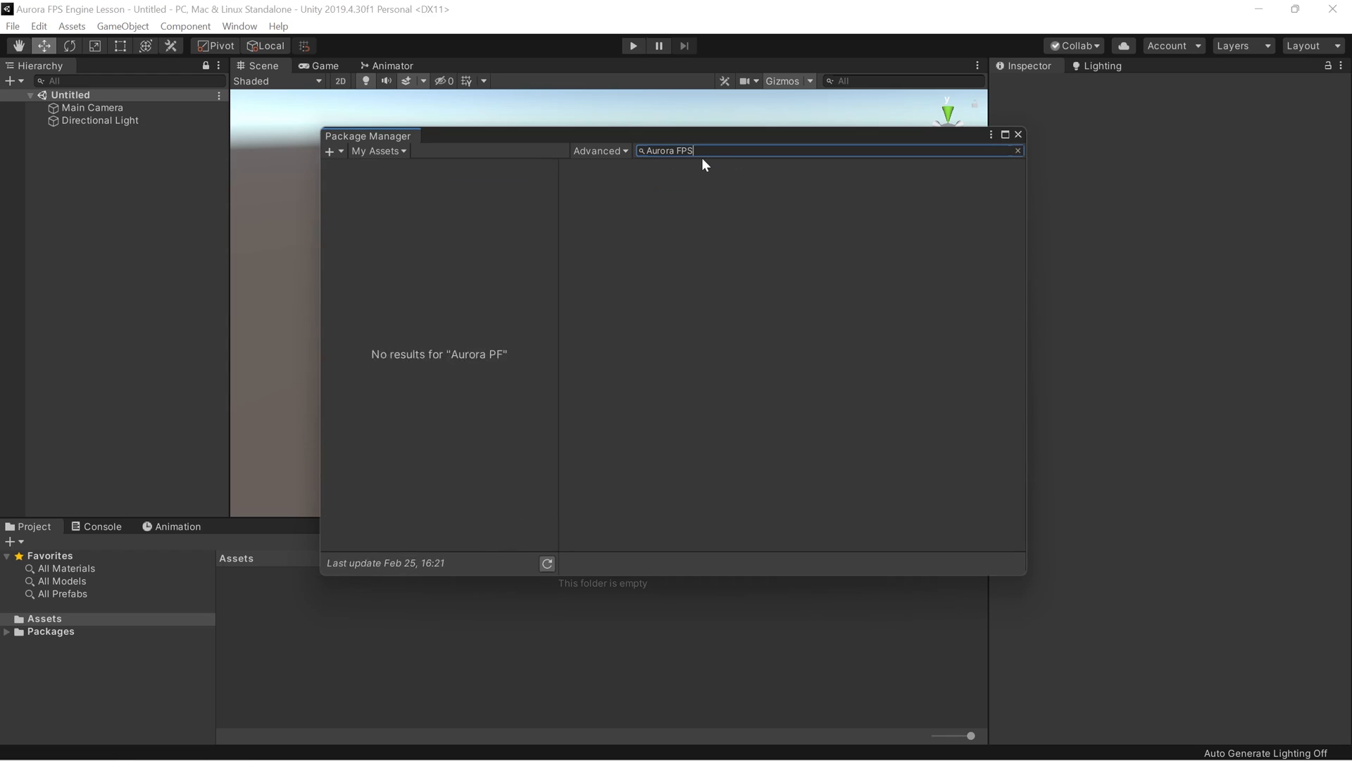
click(934, 563)
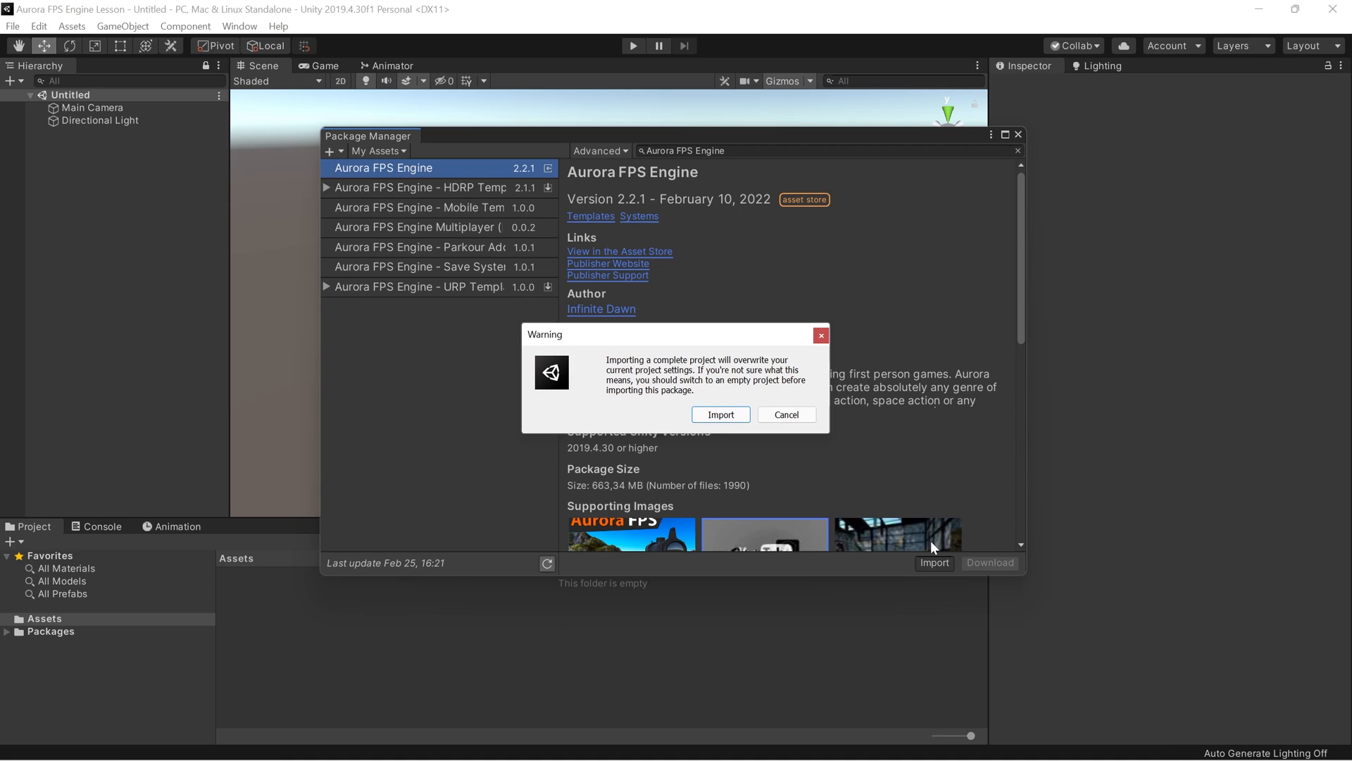
click(720, 414)
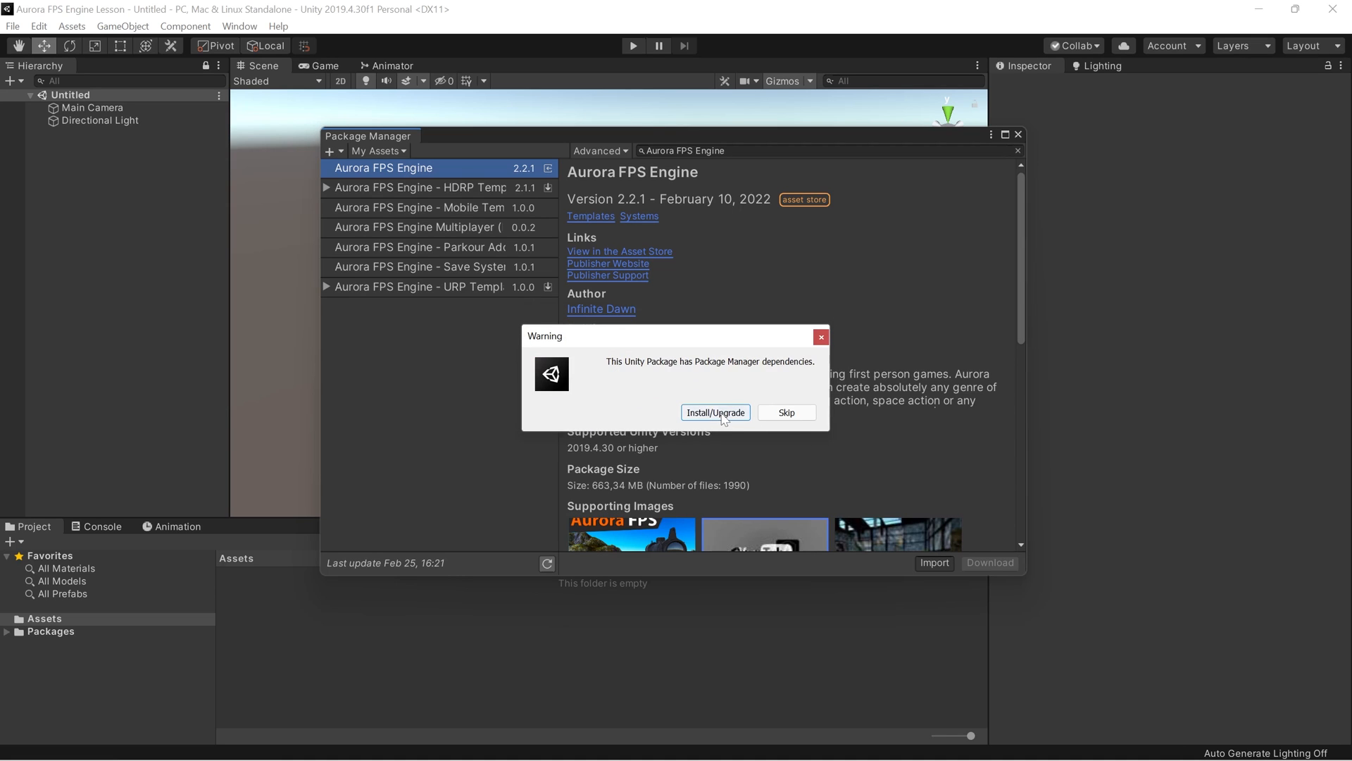
click(715, 412)
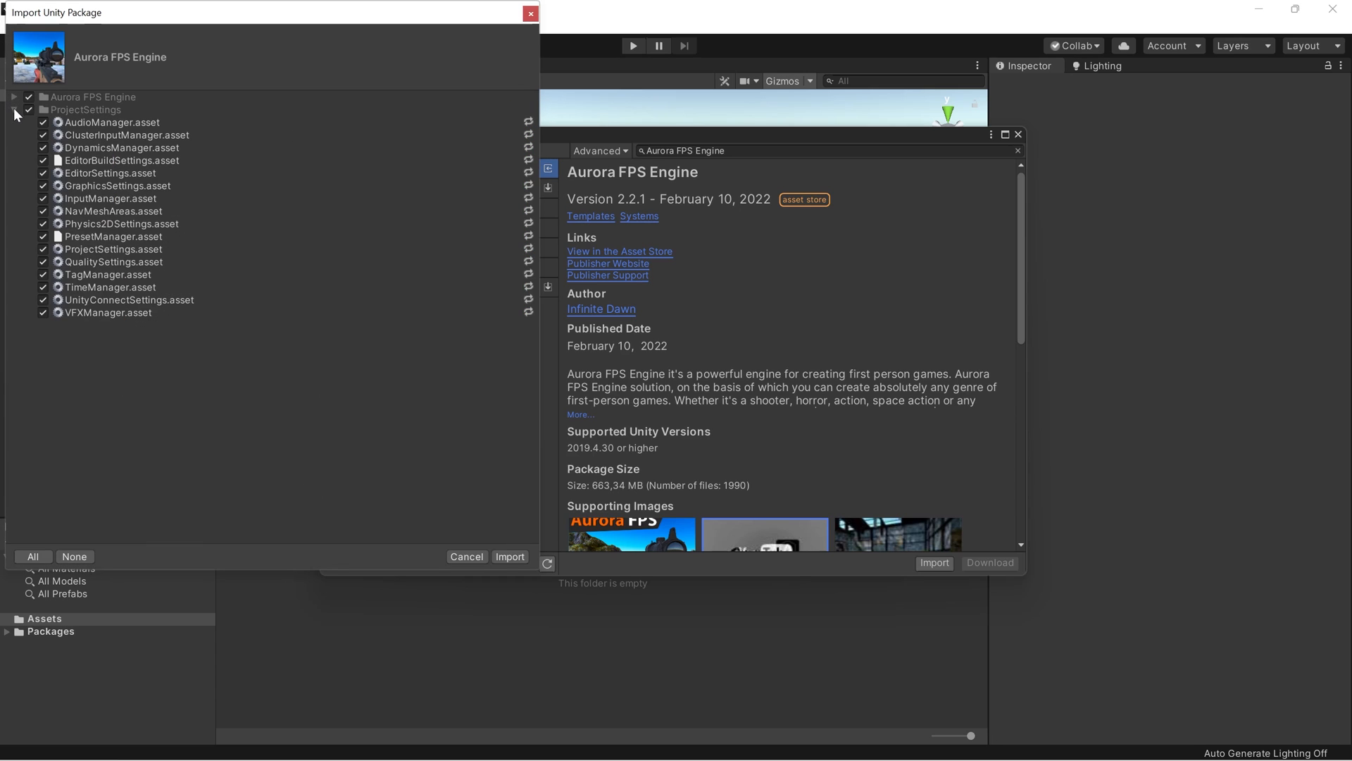
Step: Collapse the ProjectSettings list and import all checked Aurora FPS Engine files
click(10, 110)
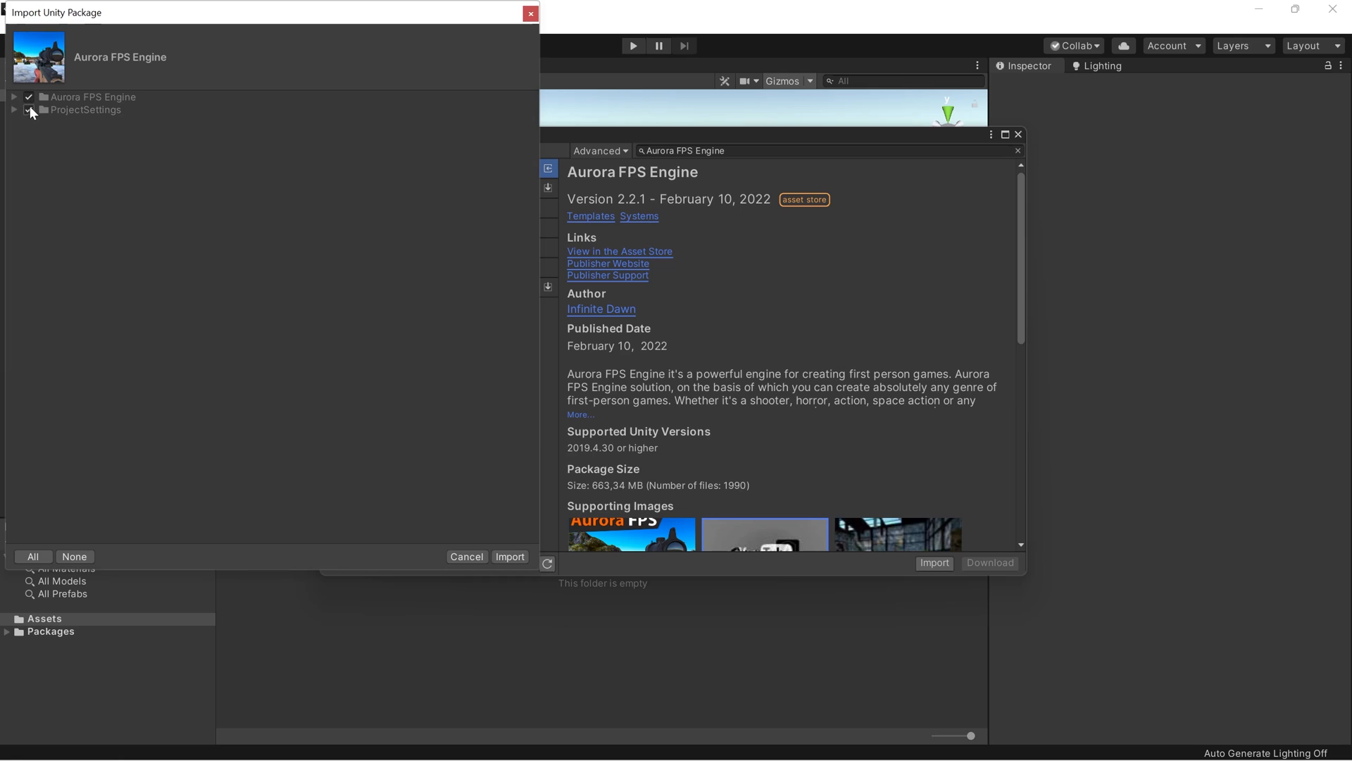
click(26, 110)
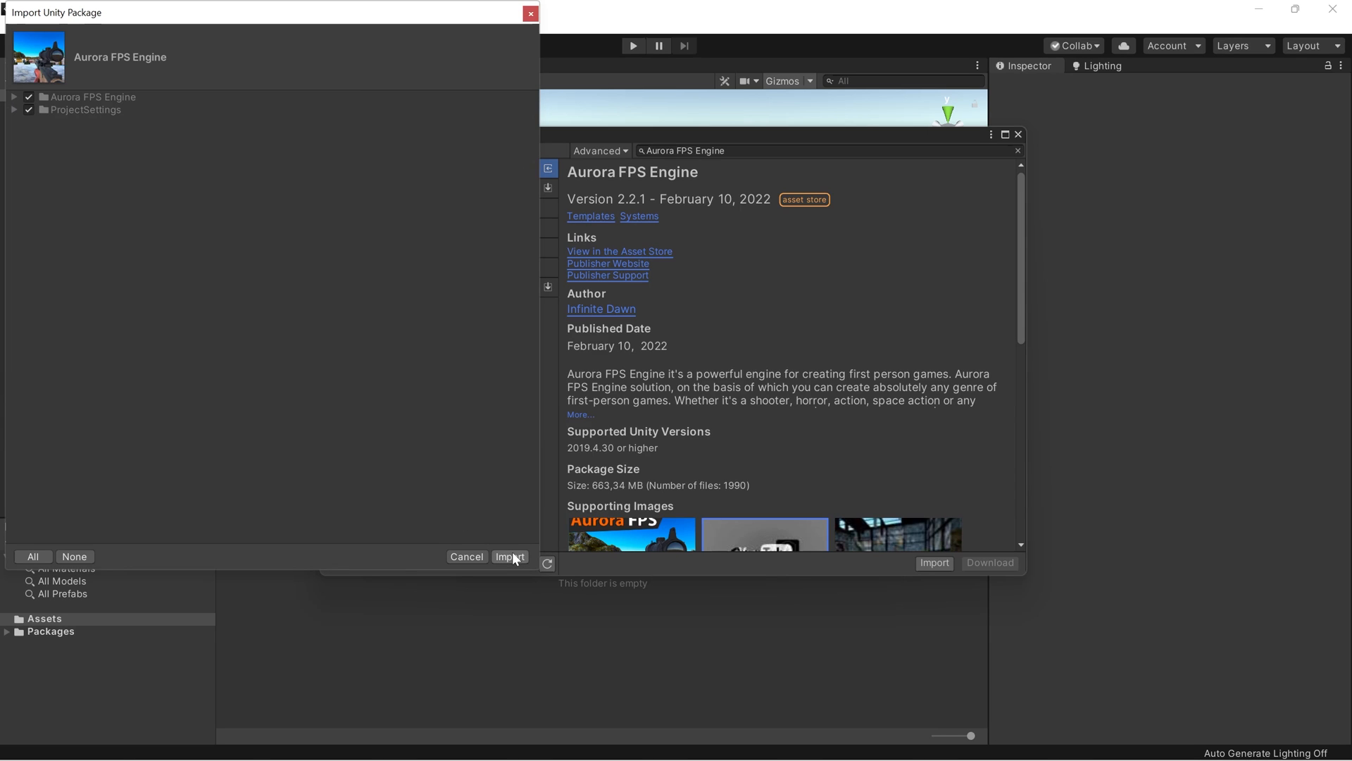
click(510, 556)
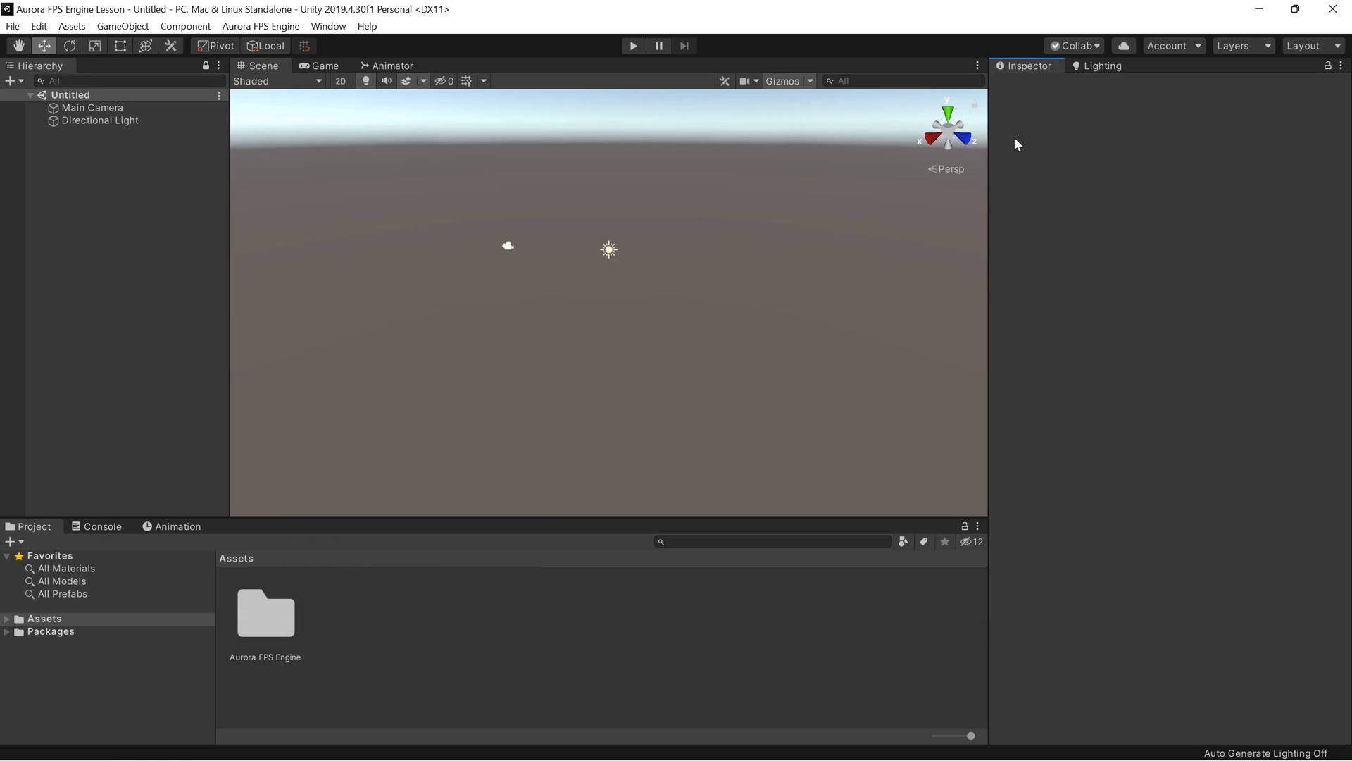
mouse_move(414, 135)
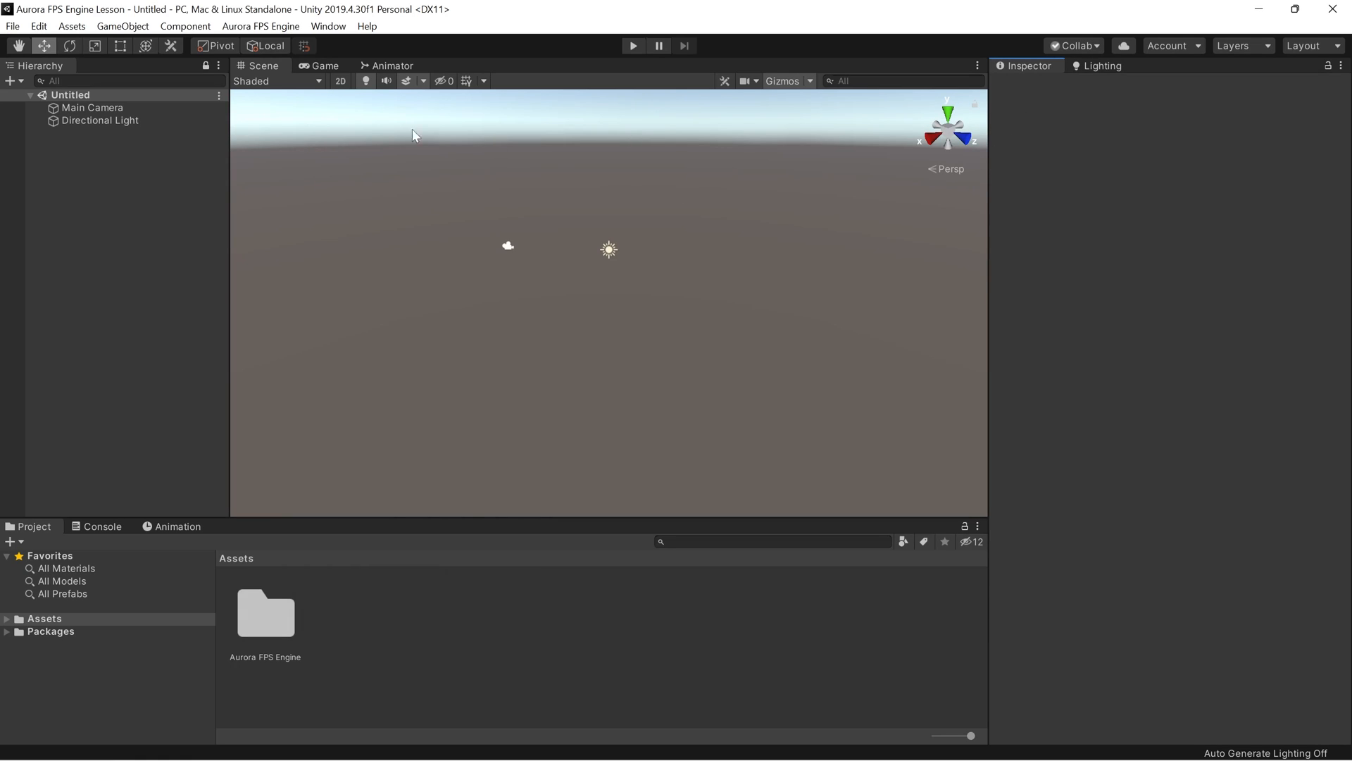
Step: Load the Menu Sample showcase scene from the Aurora FPS Engine menu
click(266, 26)
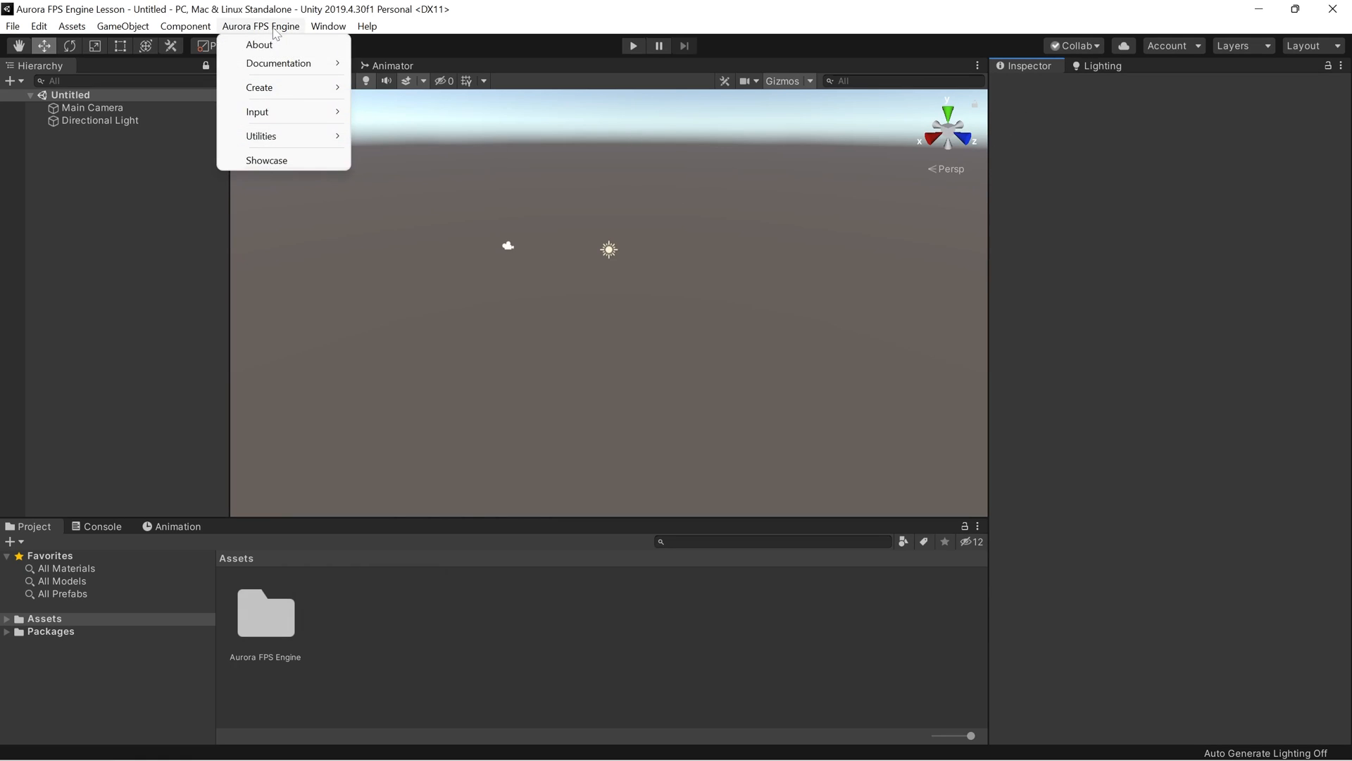
click(267, 159)
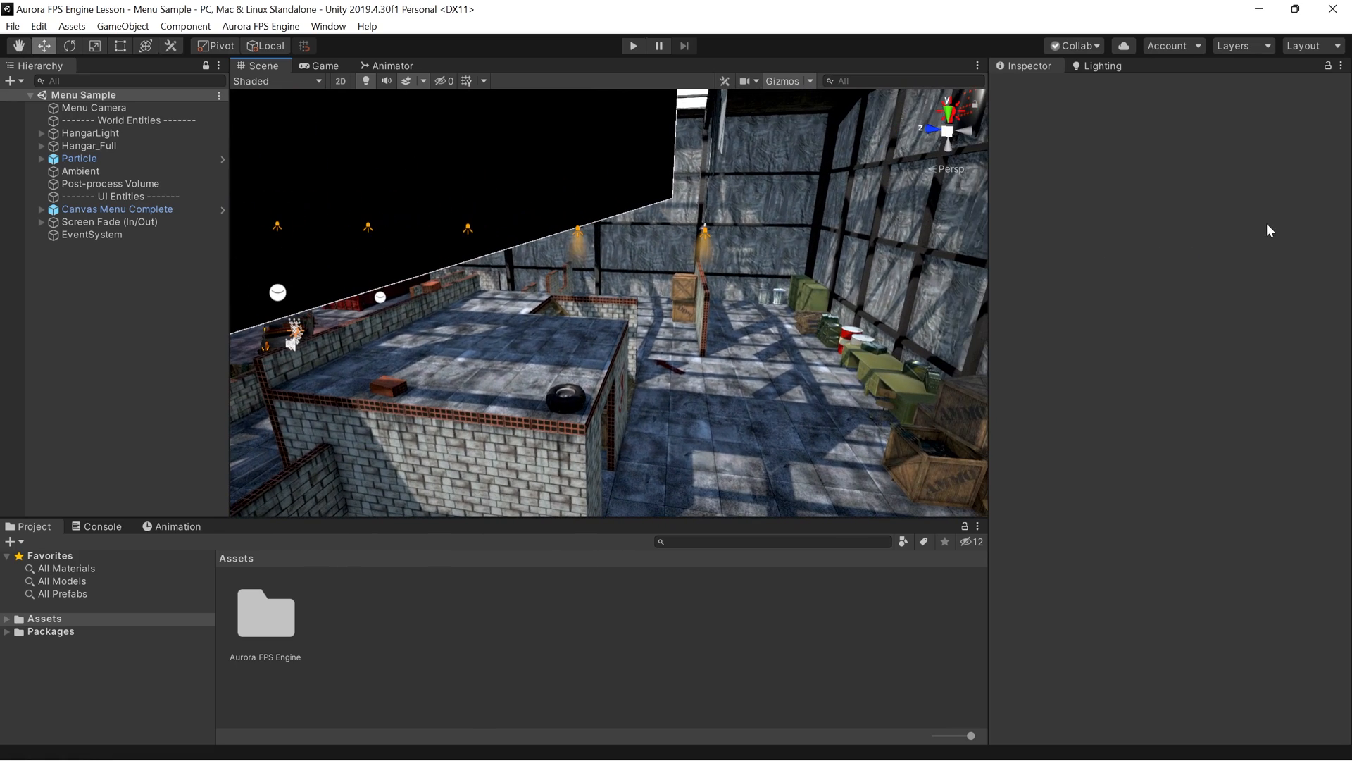
mouse_move(634, 45)
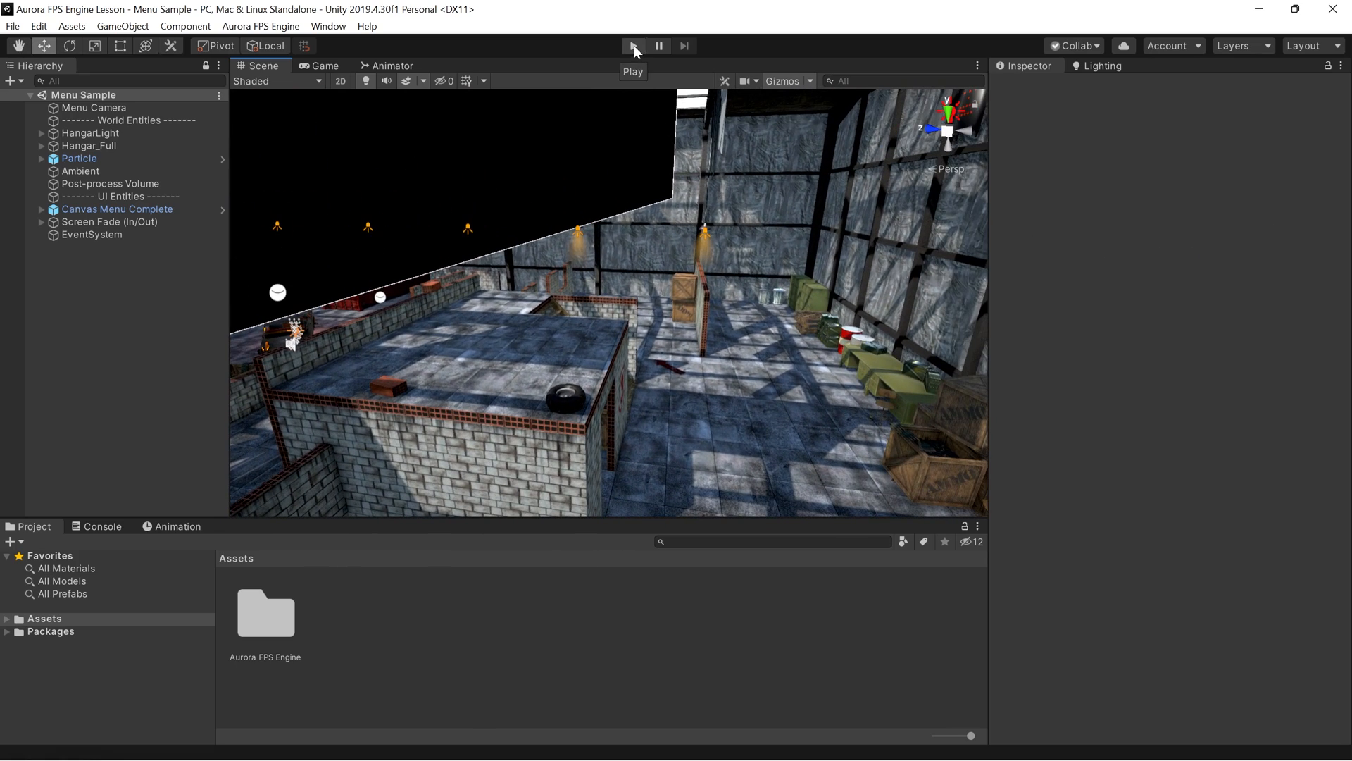
Step: Enter Play Mode so the scene's main menu with PLAY, SETTINGS and QUIT appears
click(633, 45)
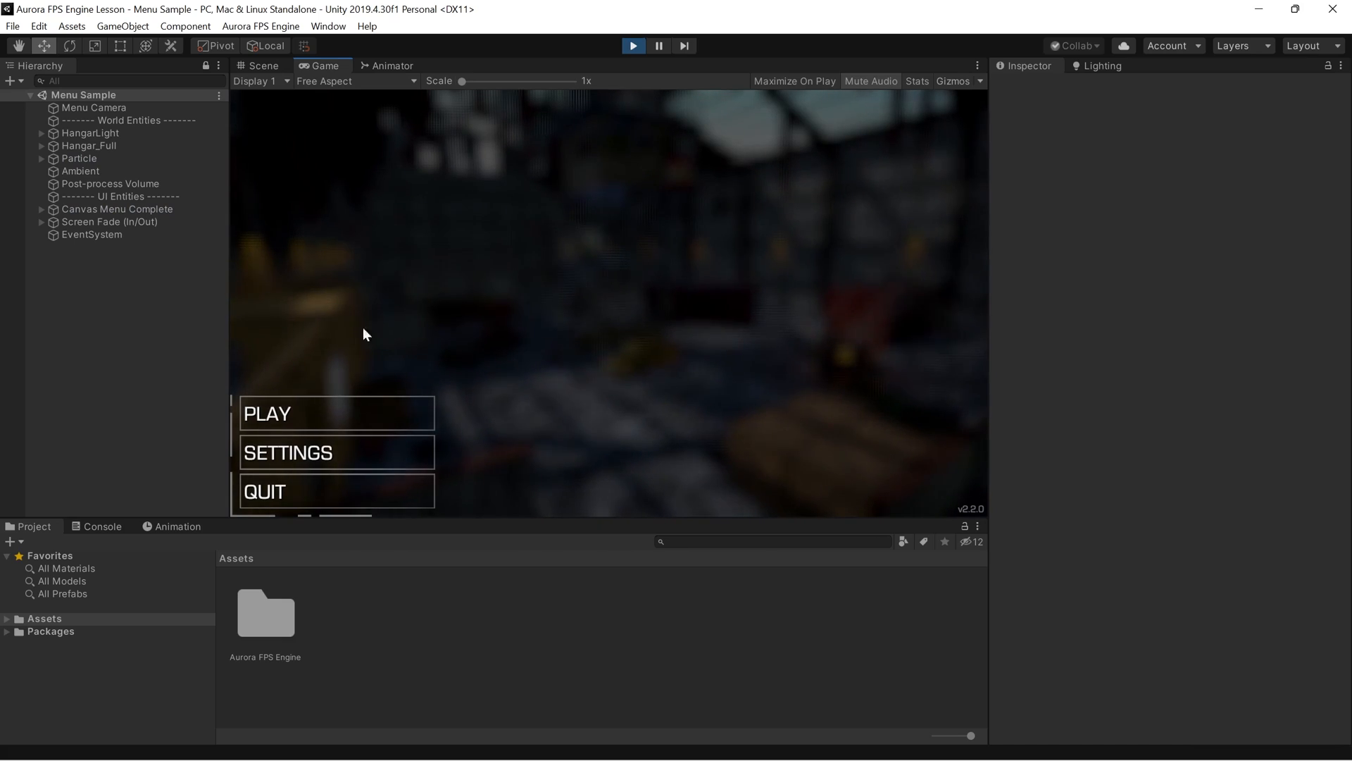